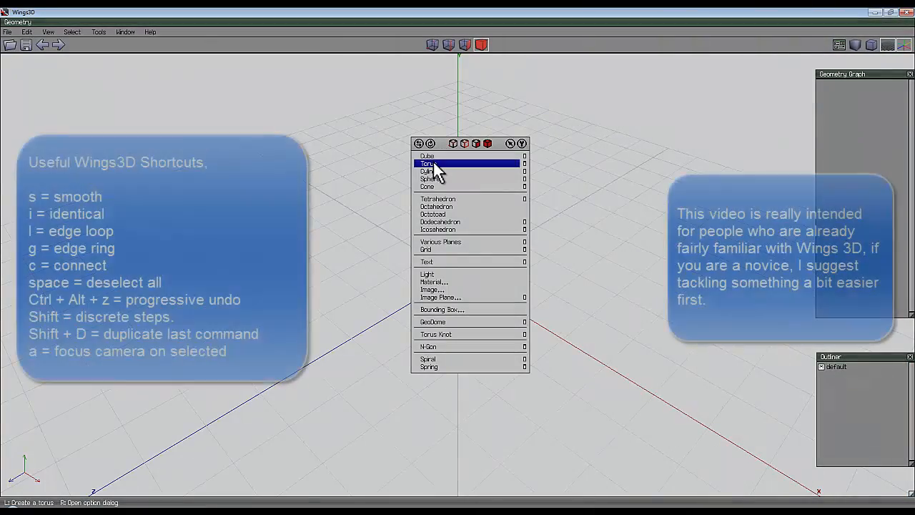
Add a torus, smooth all its faces into a diamond-patterned grid, and switch to edge selection.
left_click(426, 163)
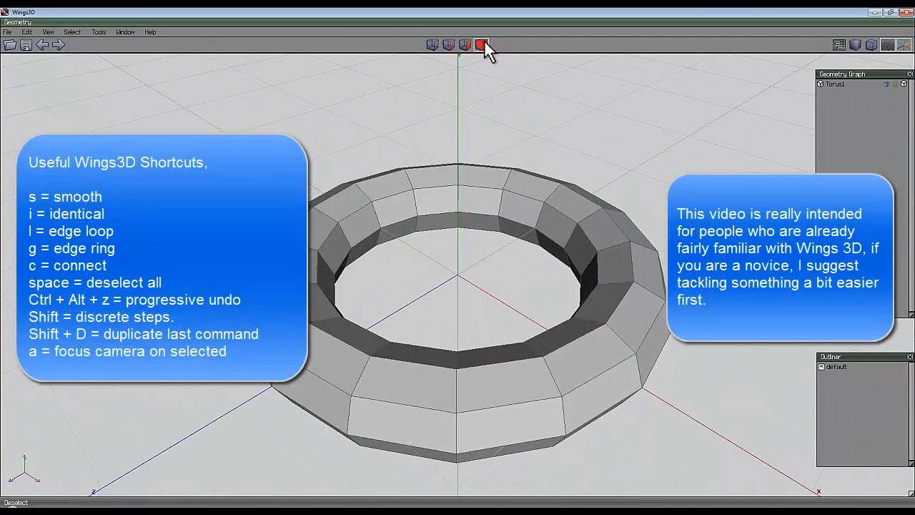
left_click(463, 45)
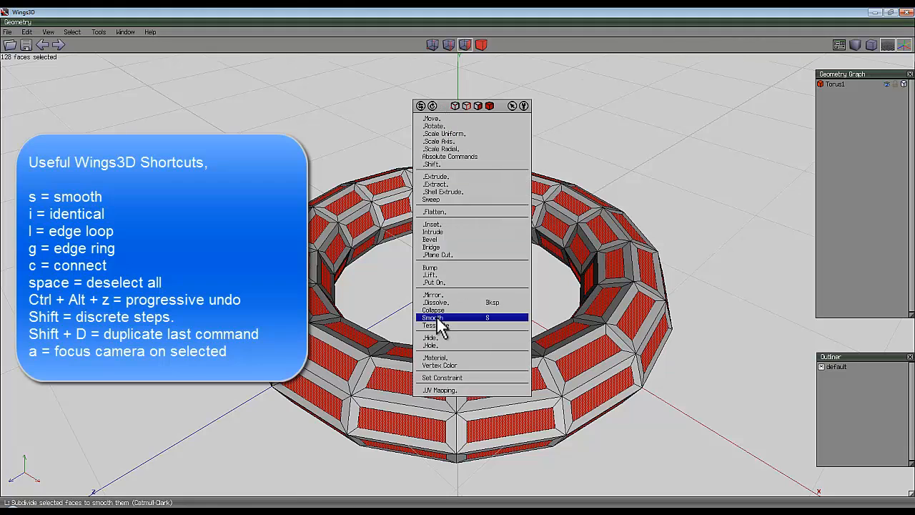
left_click(433, 318)
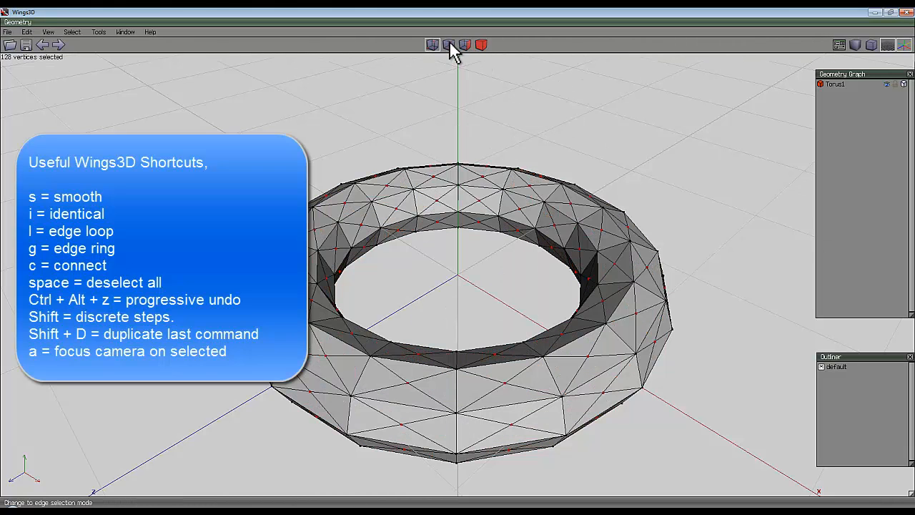
left_click(71, 31)
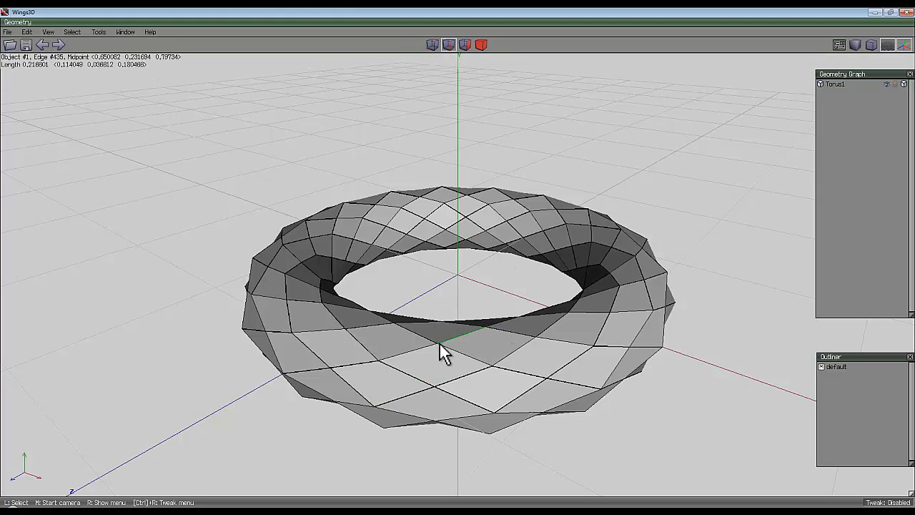
mouse_move(414, 383)
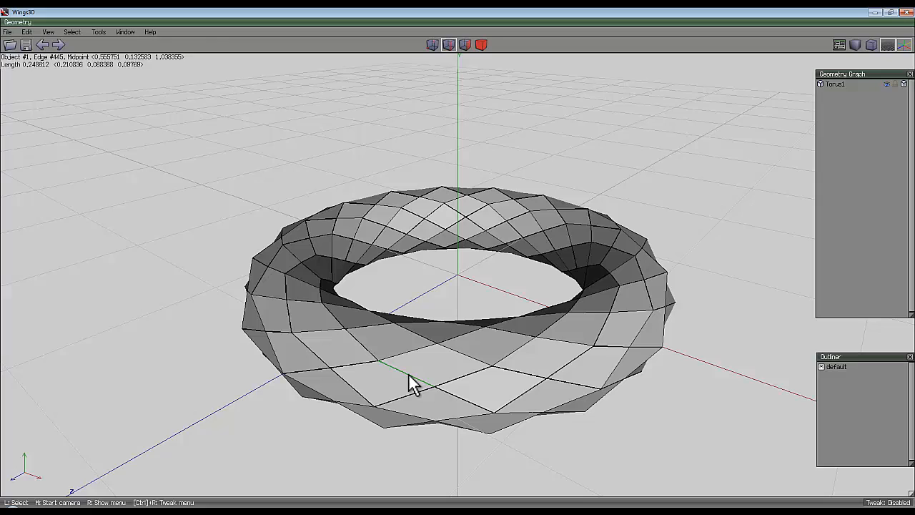
Select the diagonal spiral edge loops around the torus for bevelling into face strips.
left_click(403, 383)
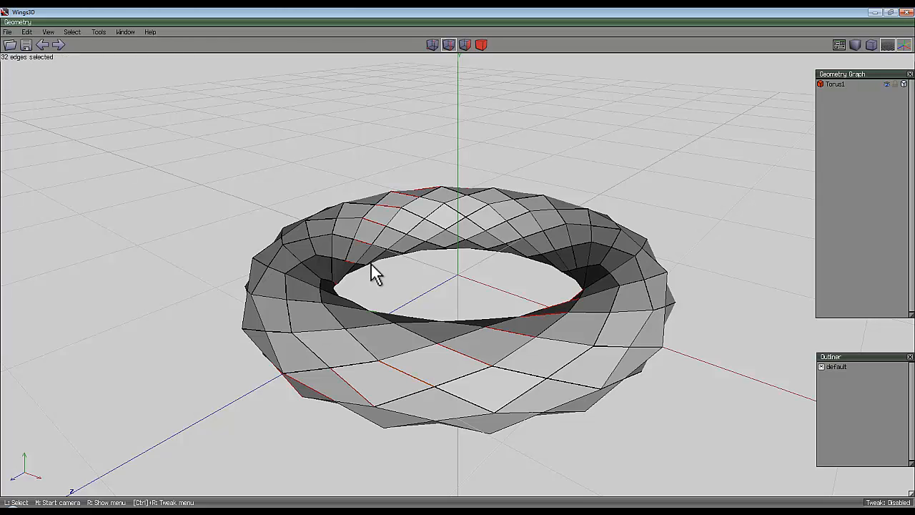
mouse_move(407, 383)
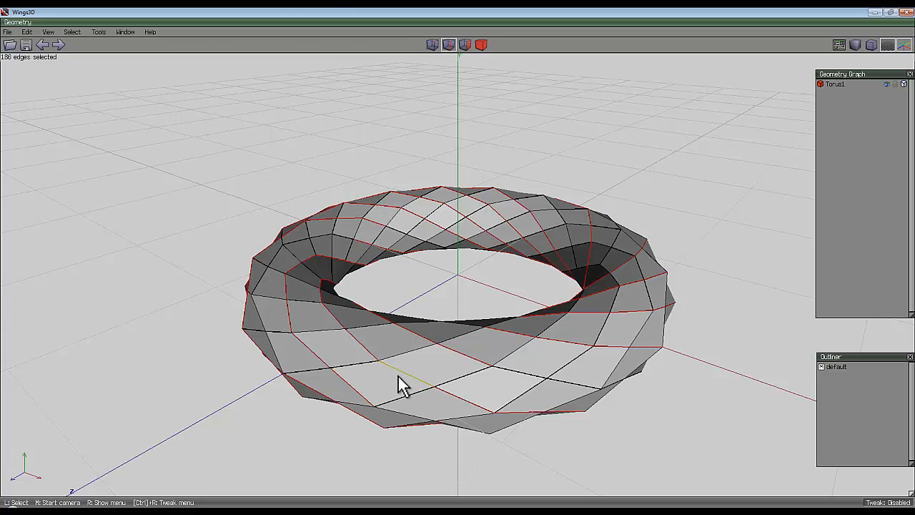
left_click(343, 365)
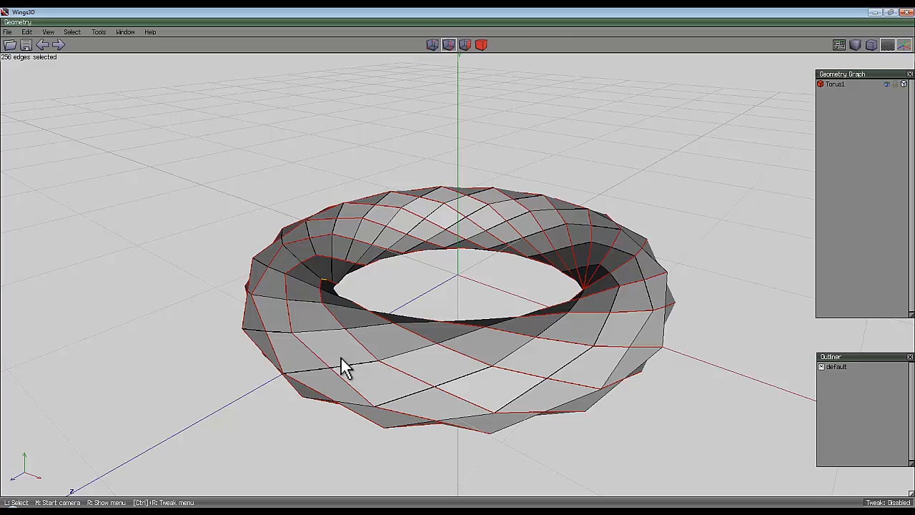
mouse_move(464, 314)
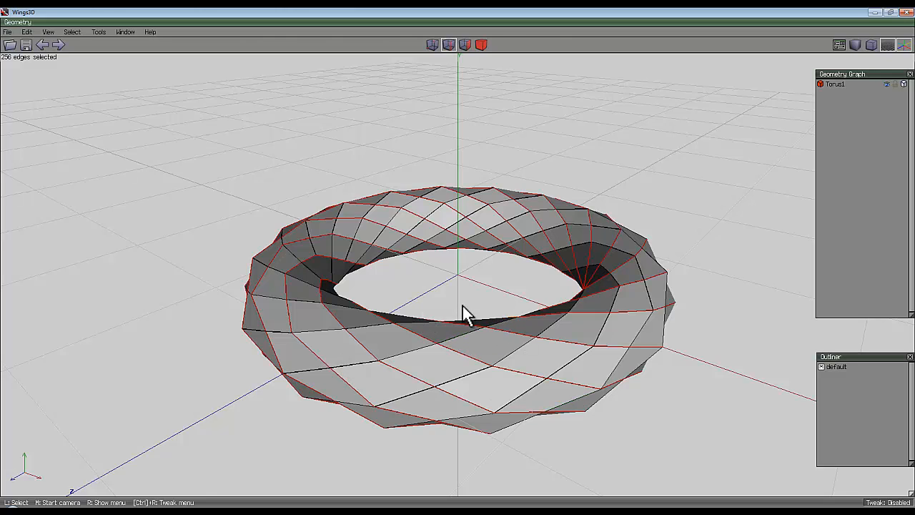
mouse_move(515, 226)
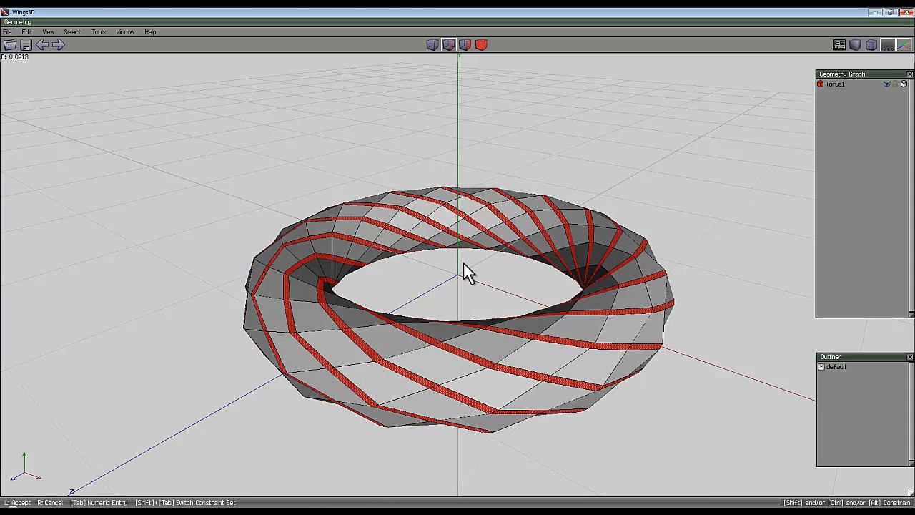
Extrude the selected spiral face strips along their normals to about 0.3.
right_click(464, 274)
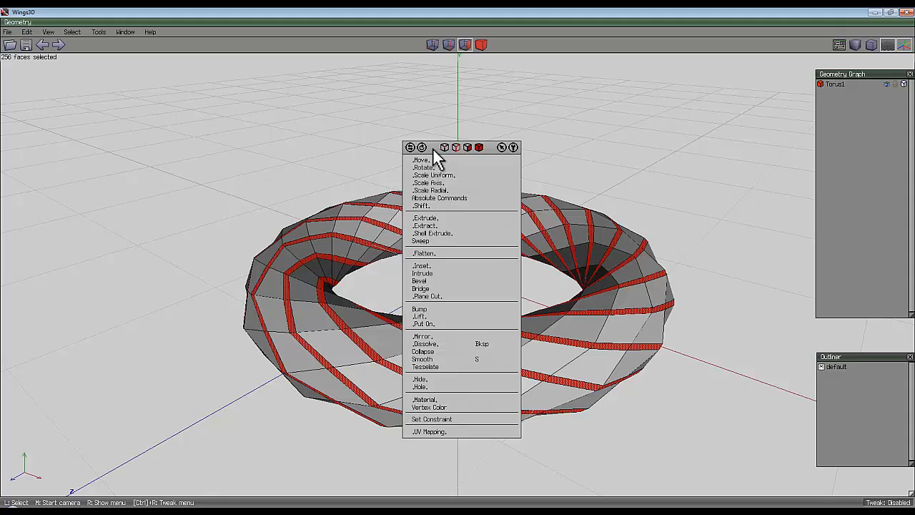
left_click(426, 218)
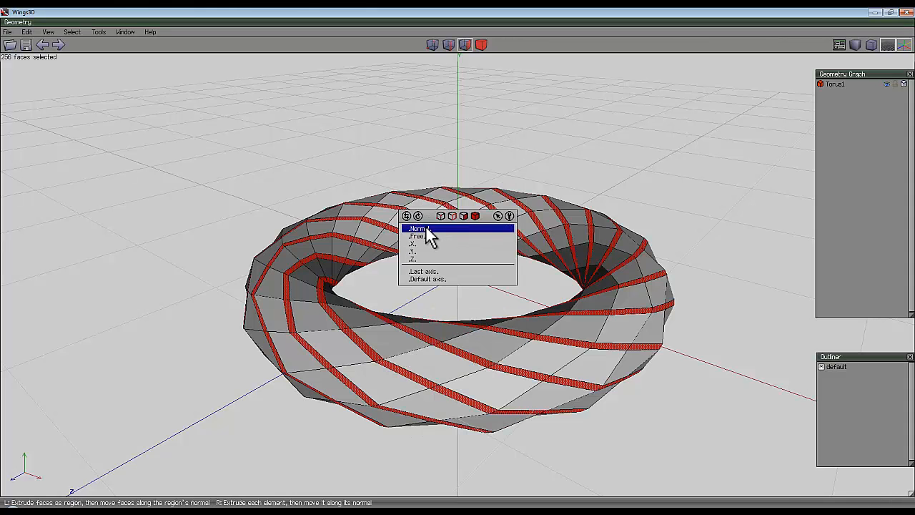
left_click(418, 229)
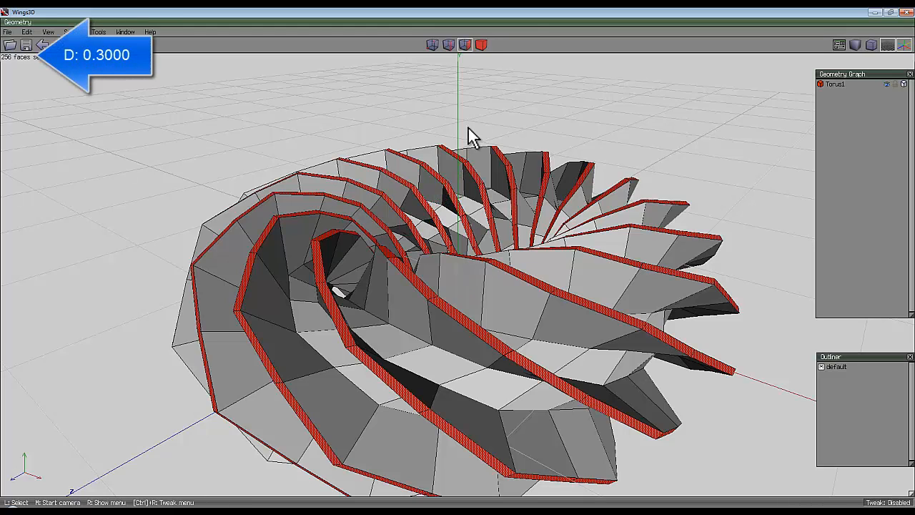
mouse_move(832, 85)
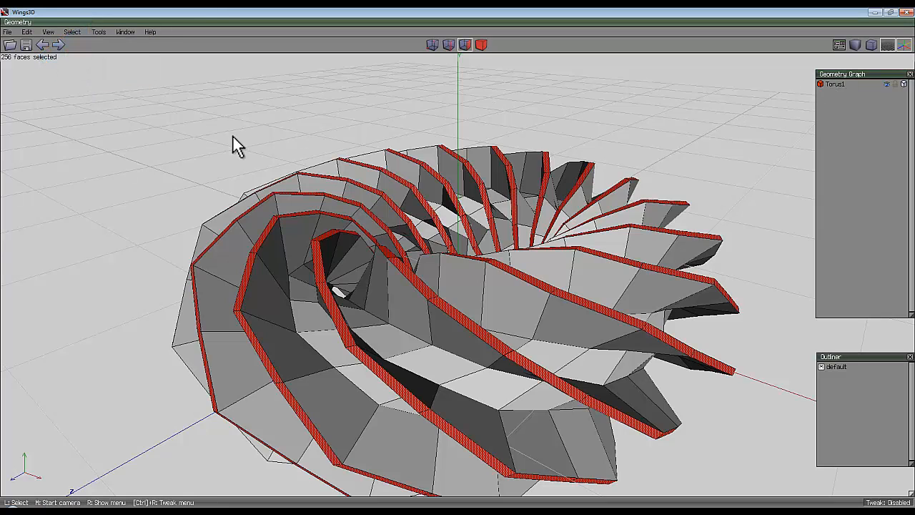
Extract the fin strips along their normals by an exact distance of 0.05.
left_click(126, 31)
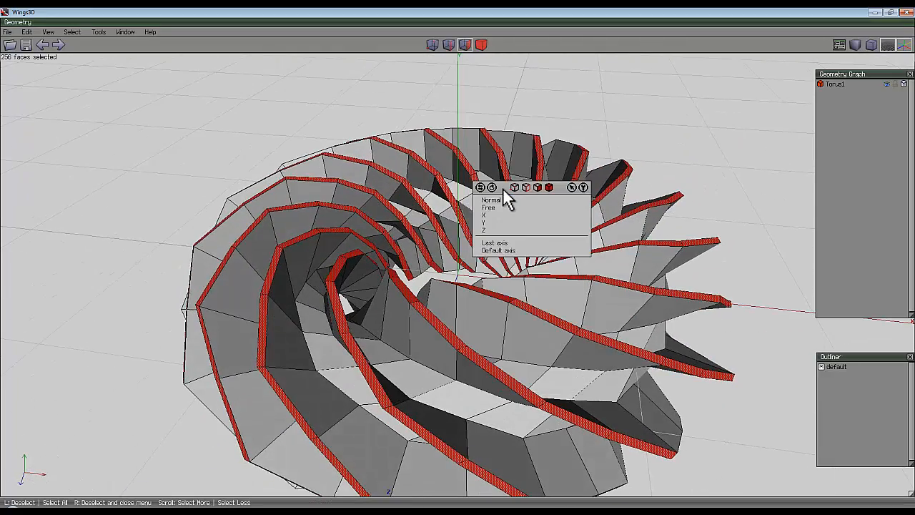
left_click(489, 198)
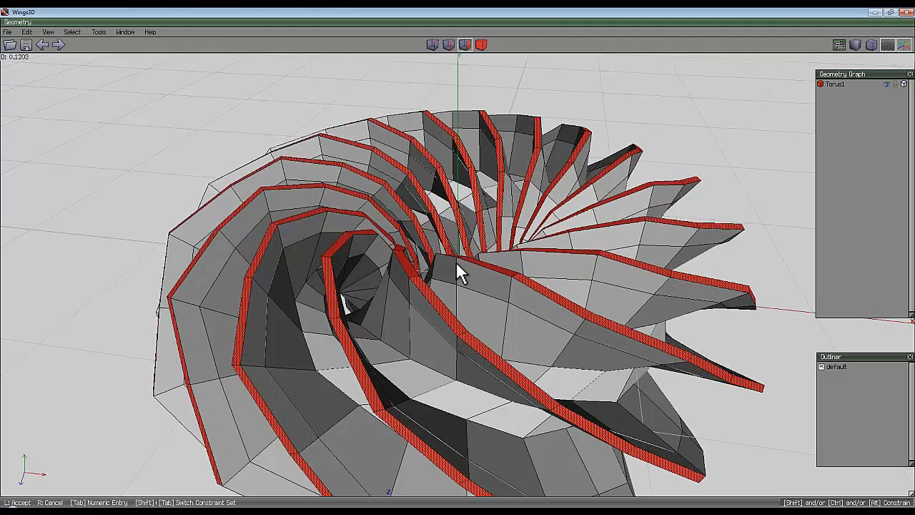
key("Tab")
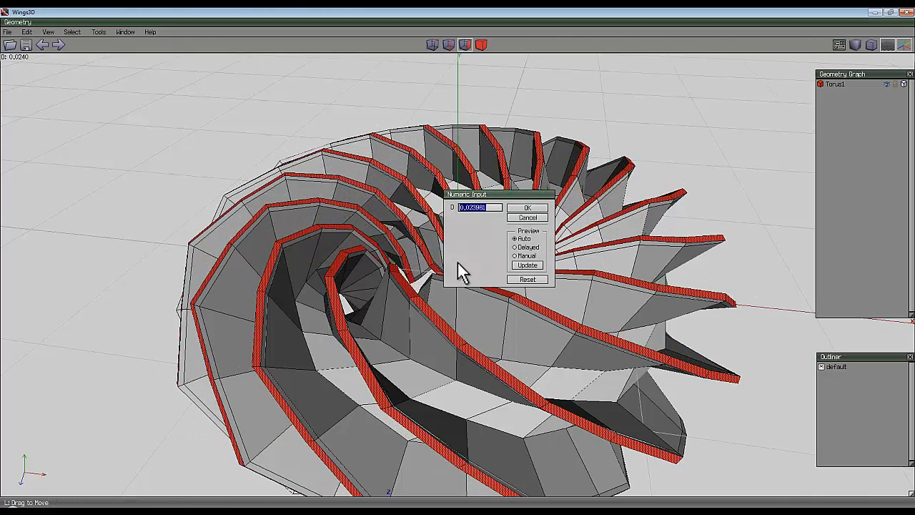
left_click(526, 208)
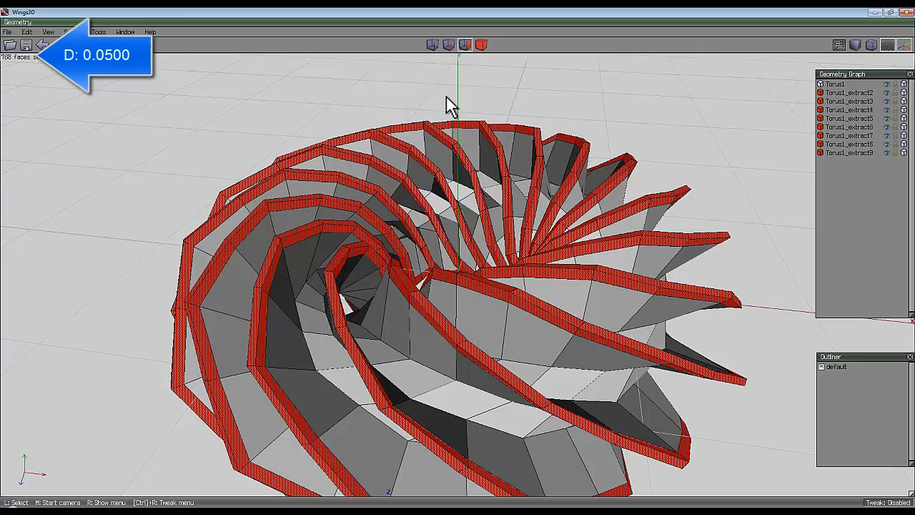
Thicken the extracted strips into solid bands with a 0.03 thickness.
right_click(450, 103)
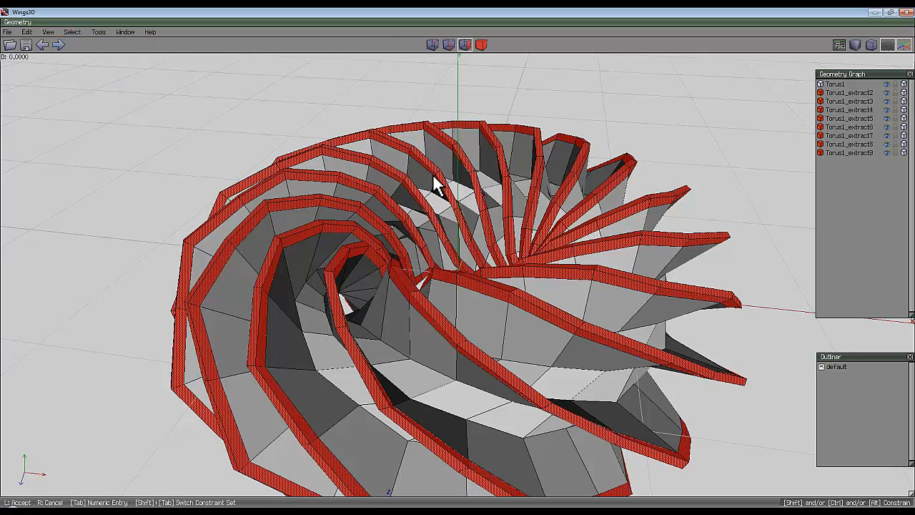
key("Tab")
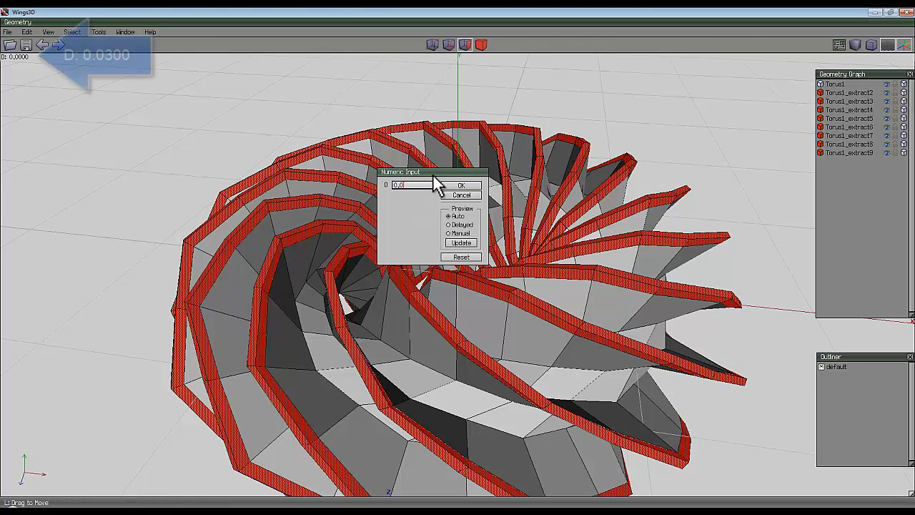
left_click(461, 186)
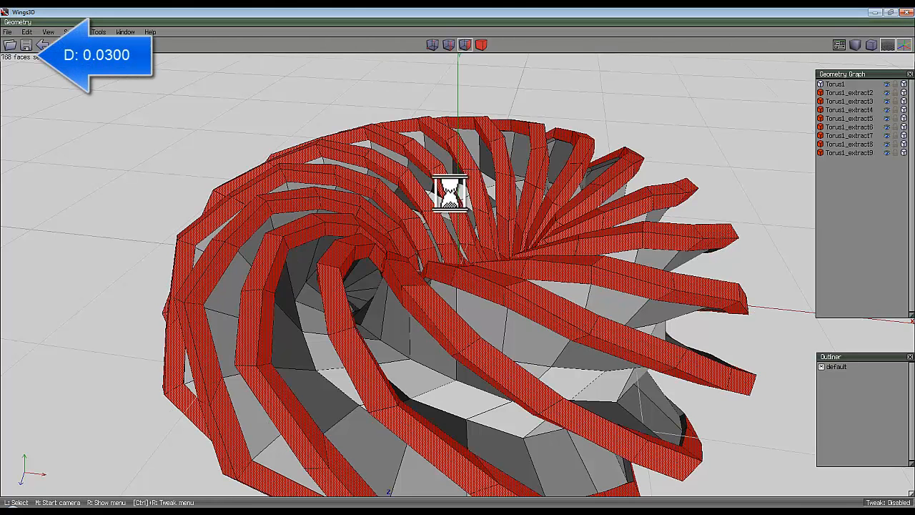
Combine the tube pieces into one object and hide Torus1 so only the lattice shows.
left_click(480, 44)
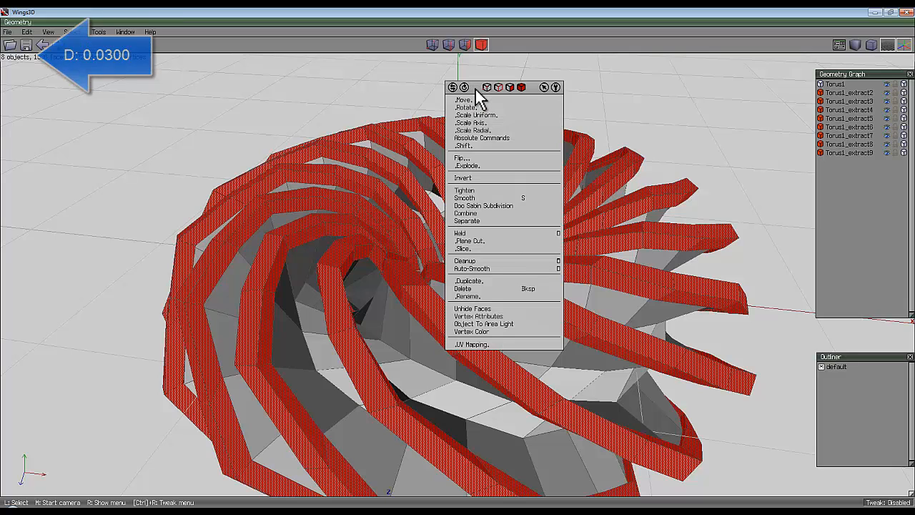
left_click(466, 213)
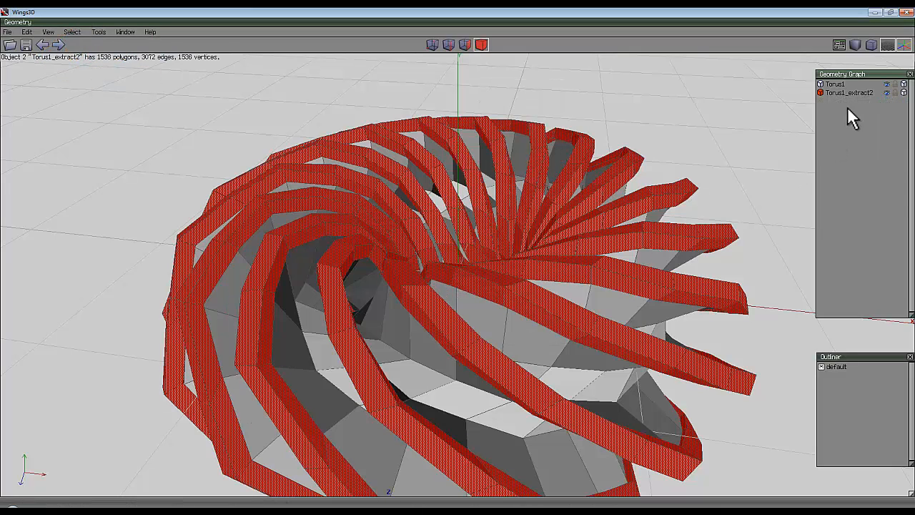
left_click_drag(850, 114, 460, 274)
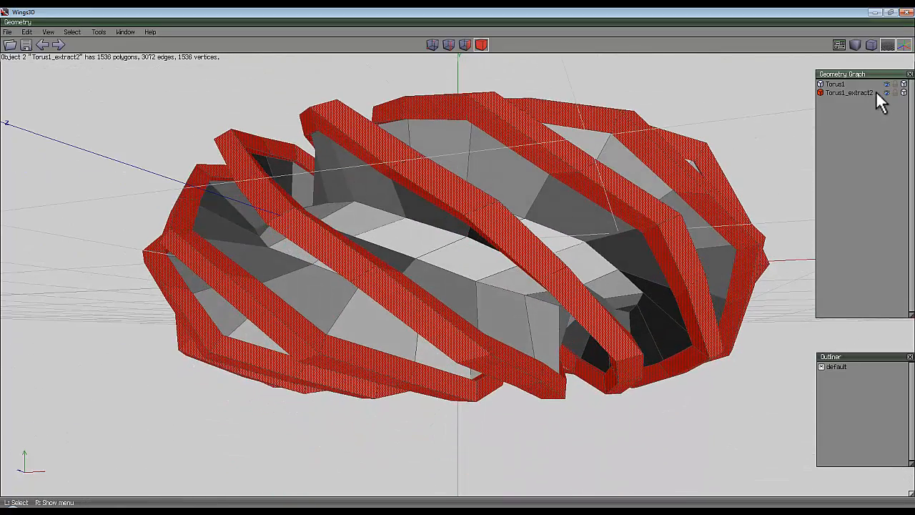
left_click(888, 93)
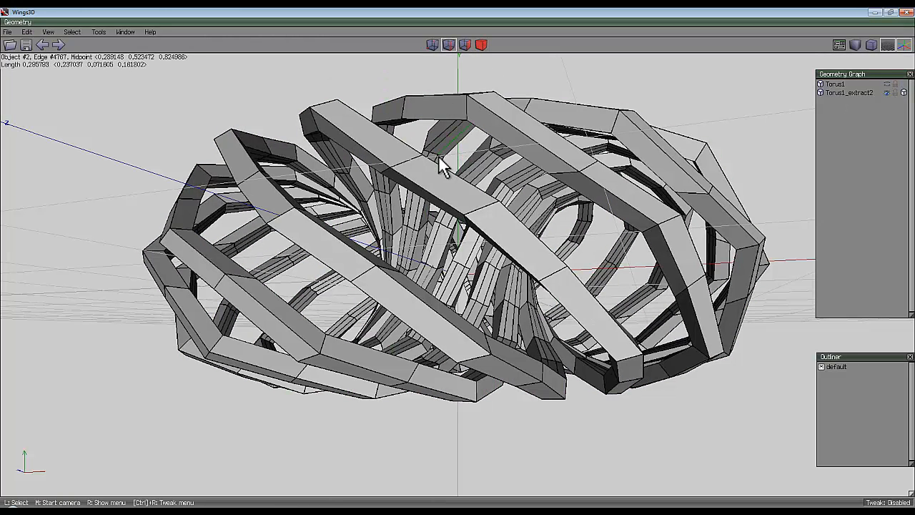
left_click(463, 45)
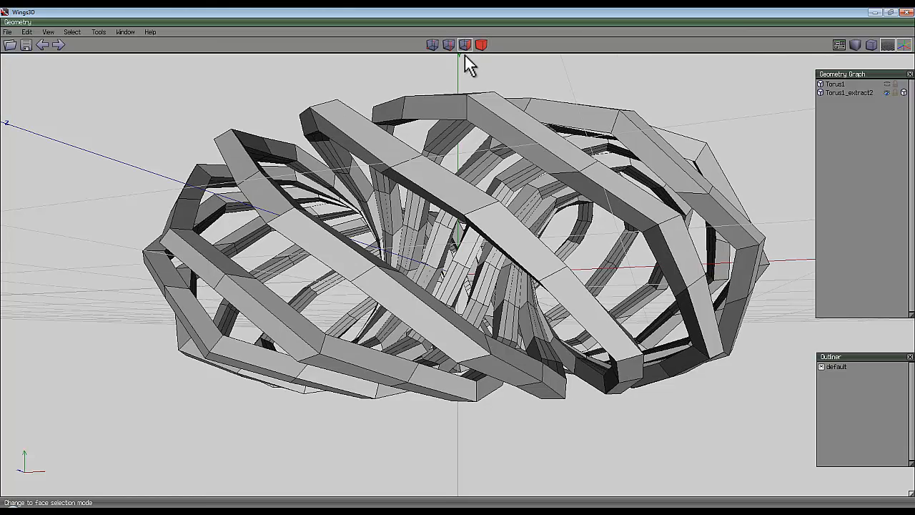
mouse_move(651, 79)
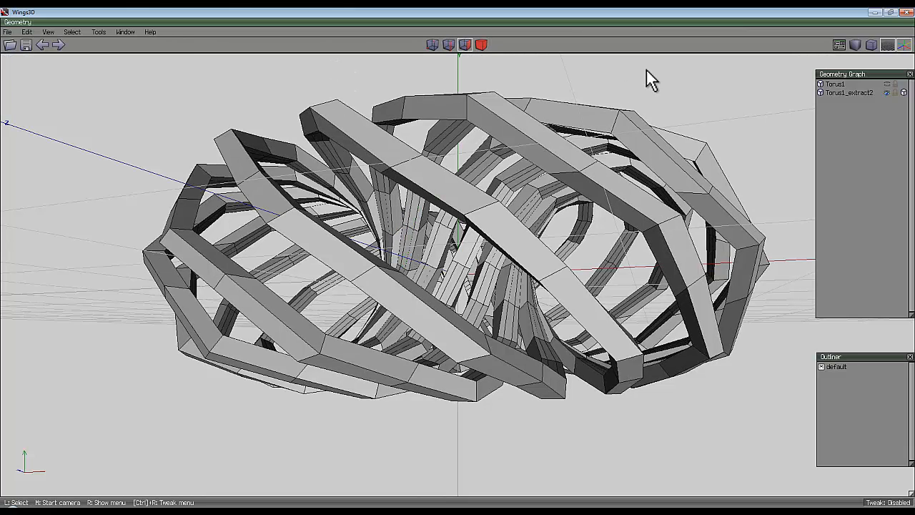
Show only the torus body, pick a starting edge and try the Every Nth Ring selection.
left_click(886, 82)
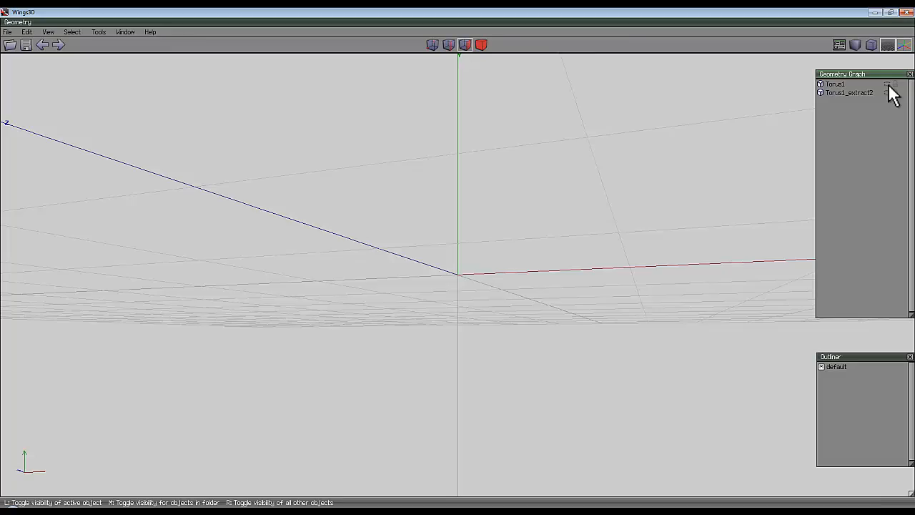
left_click(875, 83)
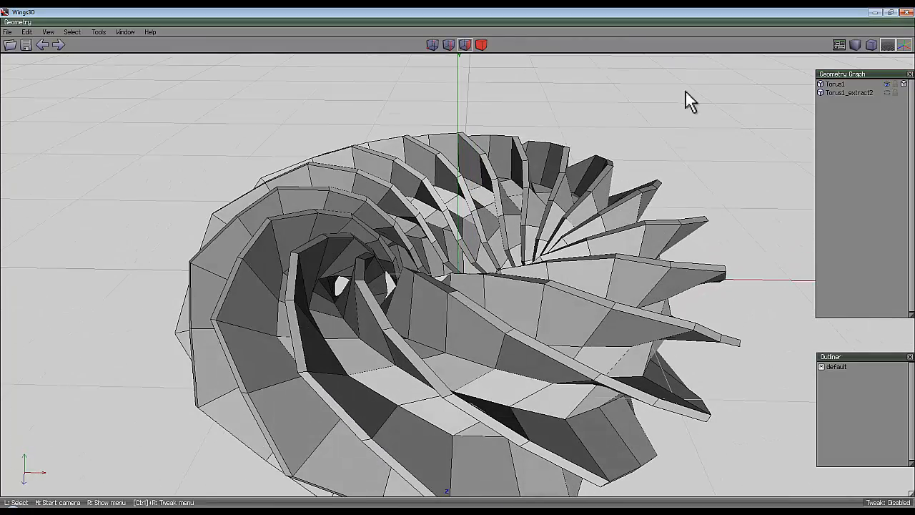
left_click(429, 386)
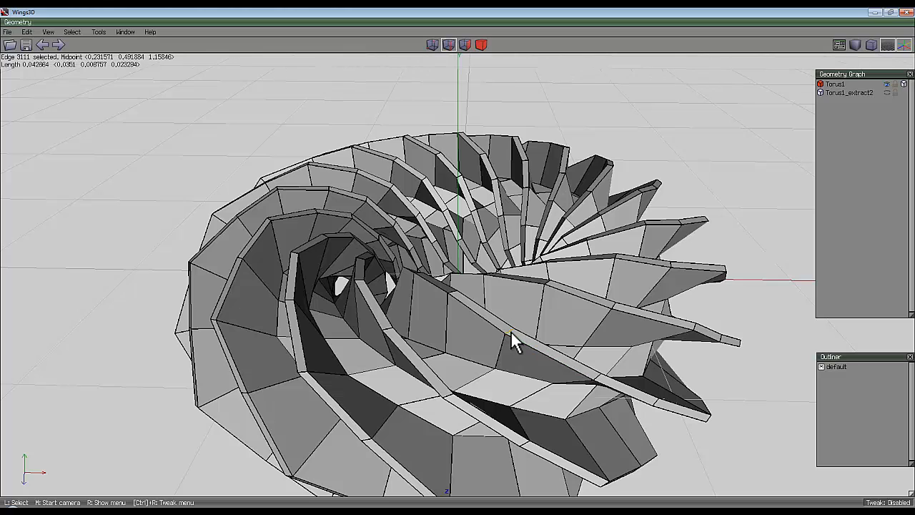
left_click(72, 32)
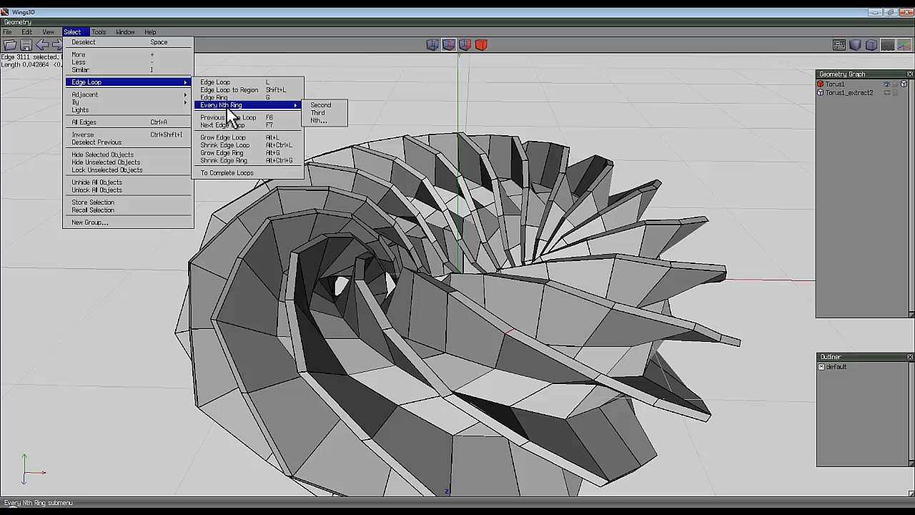
left_click(319, 120)
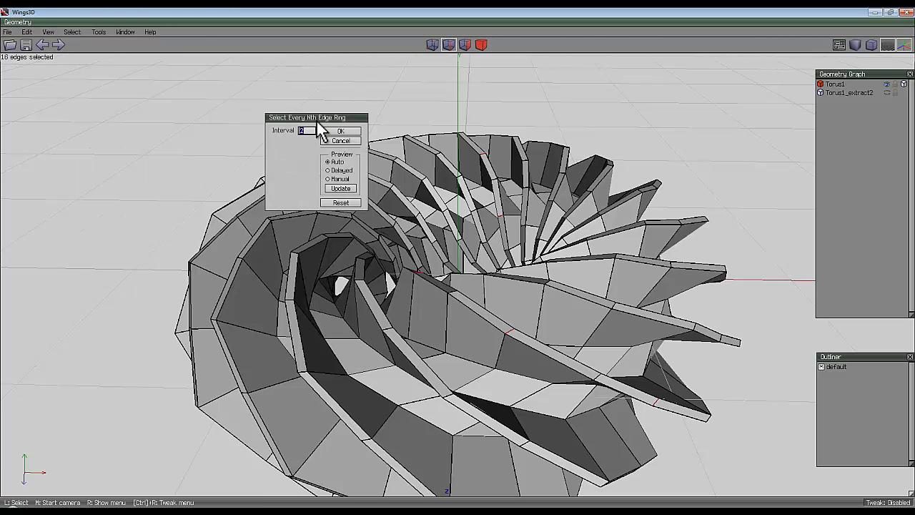
left_click(340, 132)
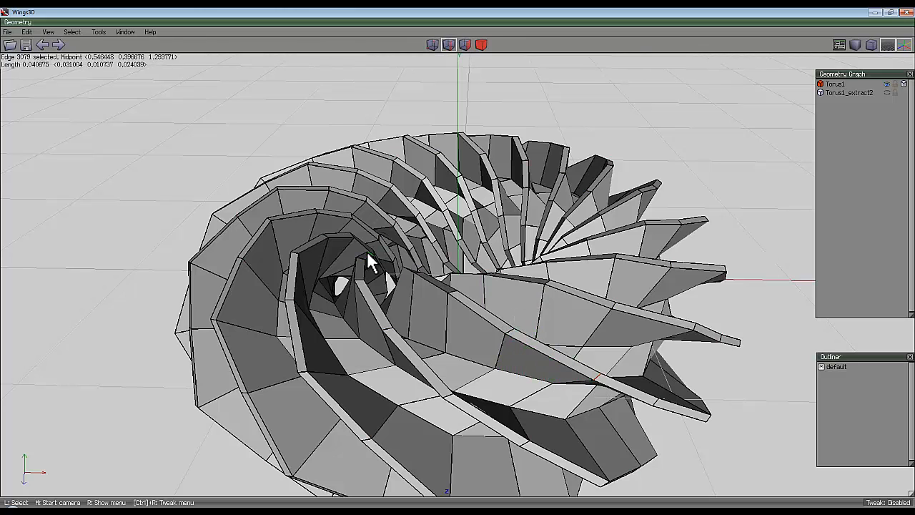
From a new starting edge, select every other edge ring around the torus.
left_click(71, 32)
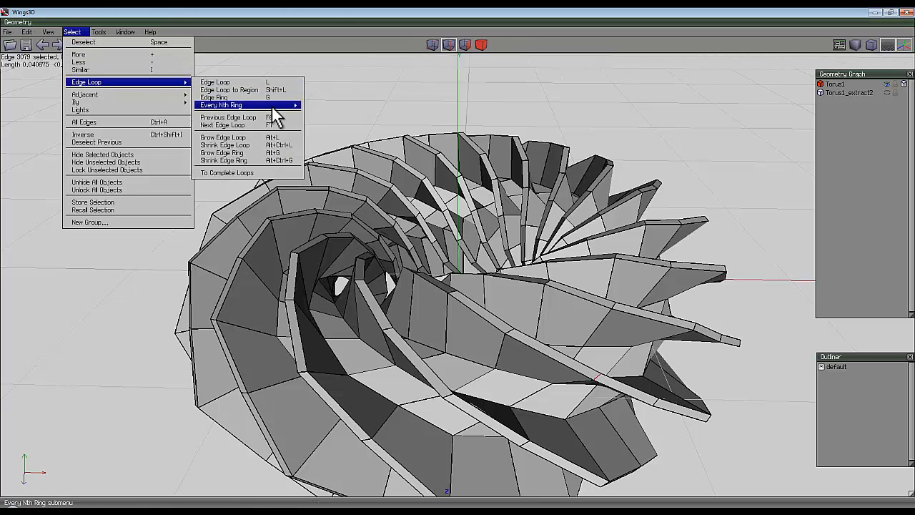
left_click(220, 104)
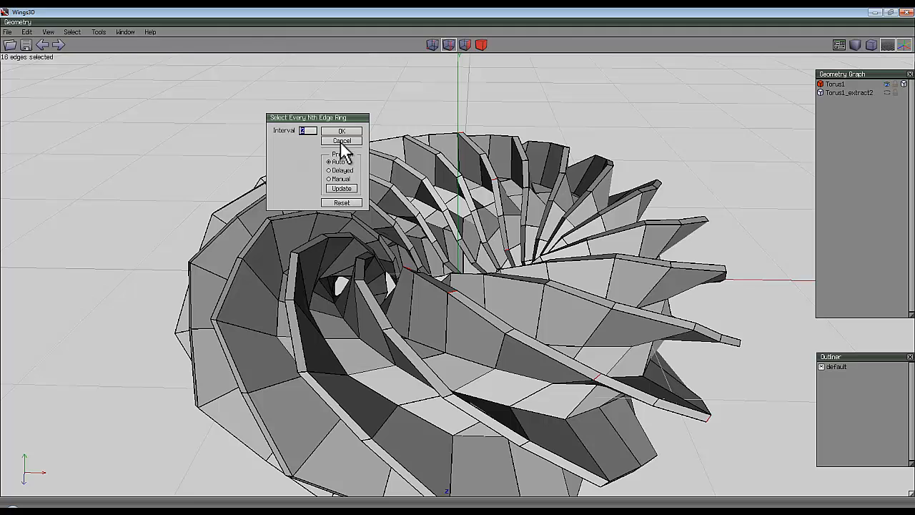
left_click(341, 130)
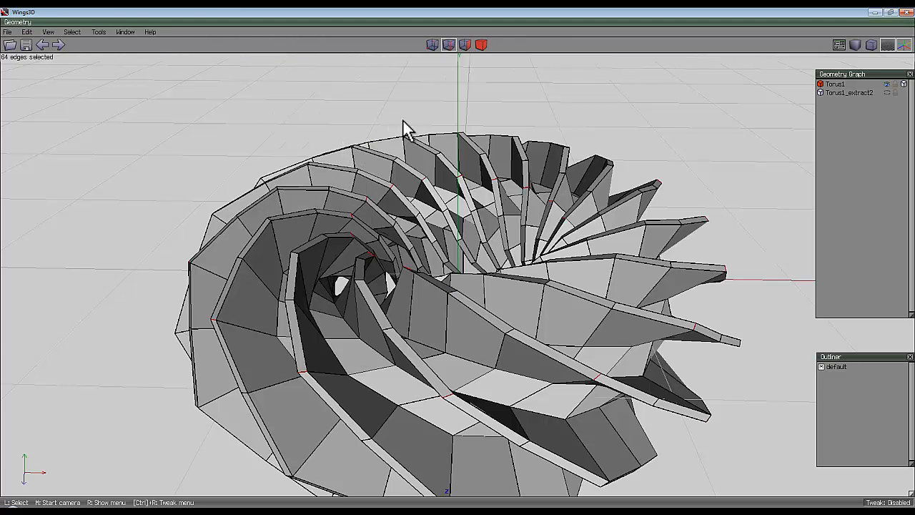
mouse_move(458, 272)
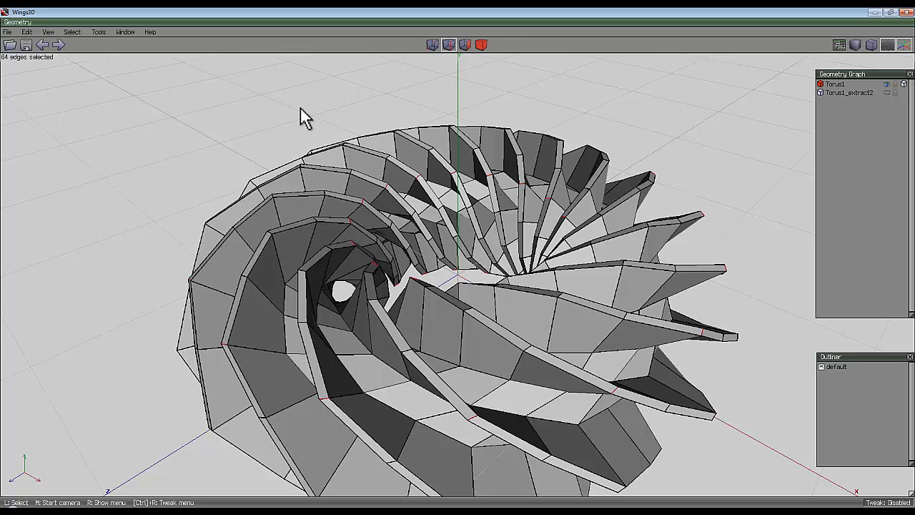
mouse_move(329, 89)
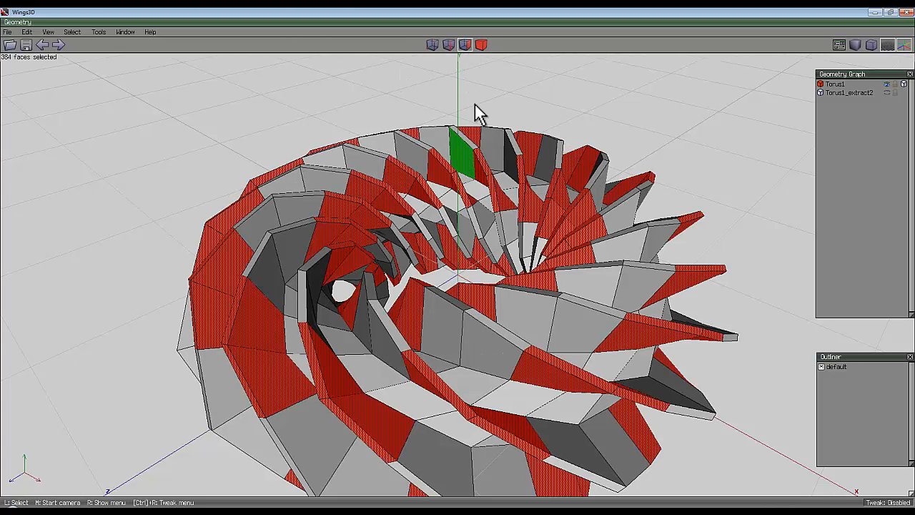
Extrude the faces along the chosen rings outward as flaps, then go to vertex mode.
left_click_drag(479, 114, 460, 274)
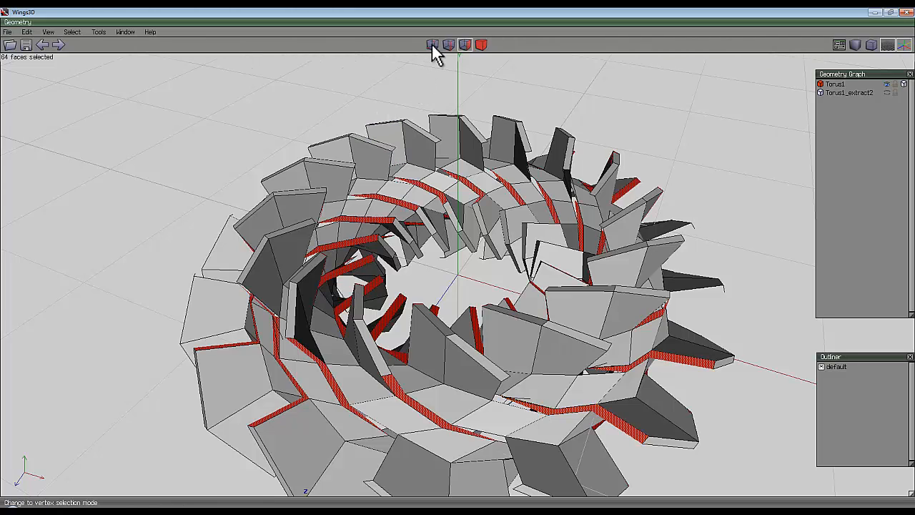
left_click(431, 45)
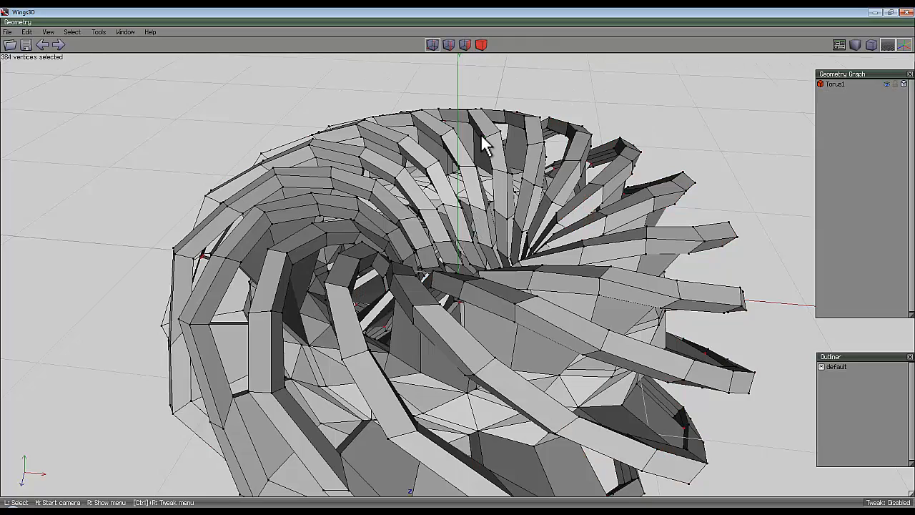
Move the selected vertices to reshape the combined lattice and torus body.
left_click_drag(486, 143, 460, 274)
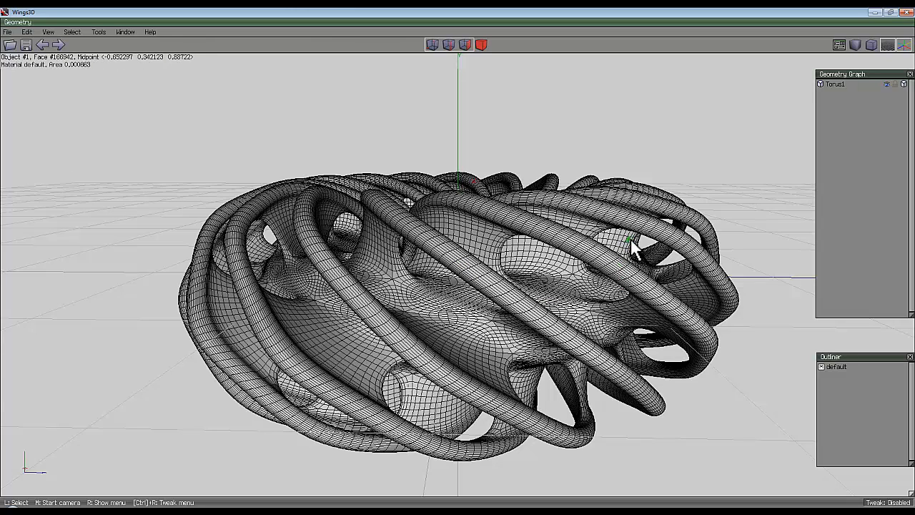
Smooth the combined object into rounded, densely subdivided tubes.
left_click(636, 250)
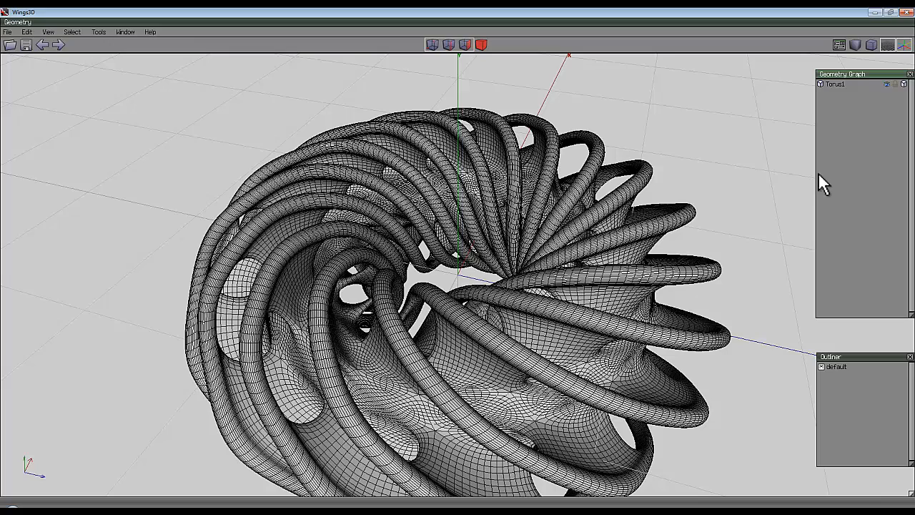
mouse_move(636, 174)
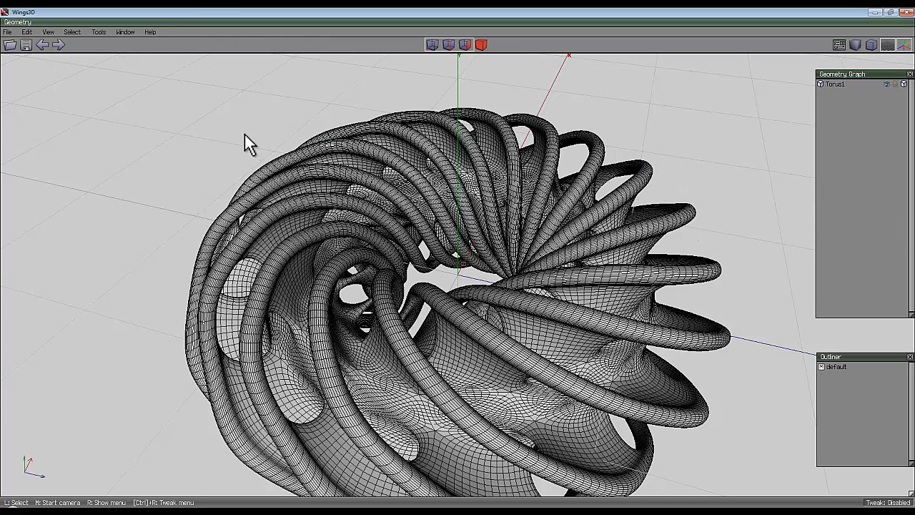
mouse_move(12, 37)
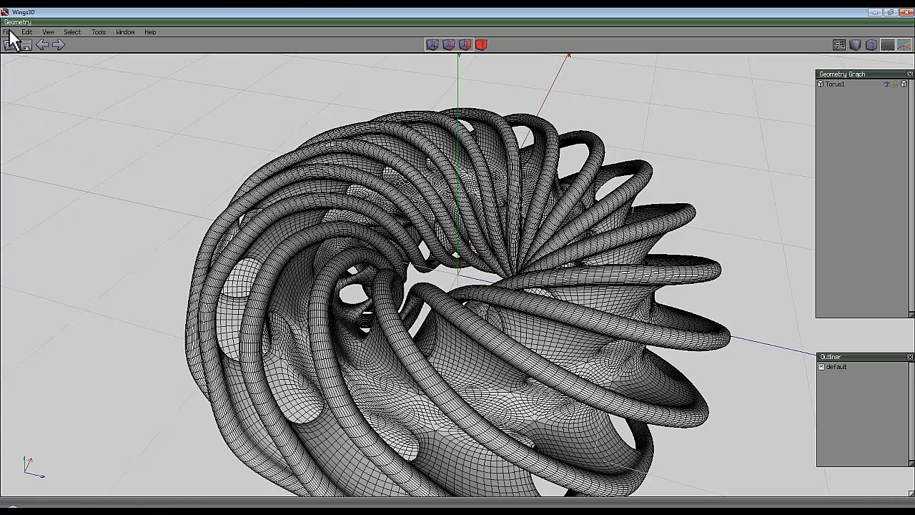
Bring up the File menu to export the finished tube sculpture.
left_click(8, 31)
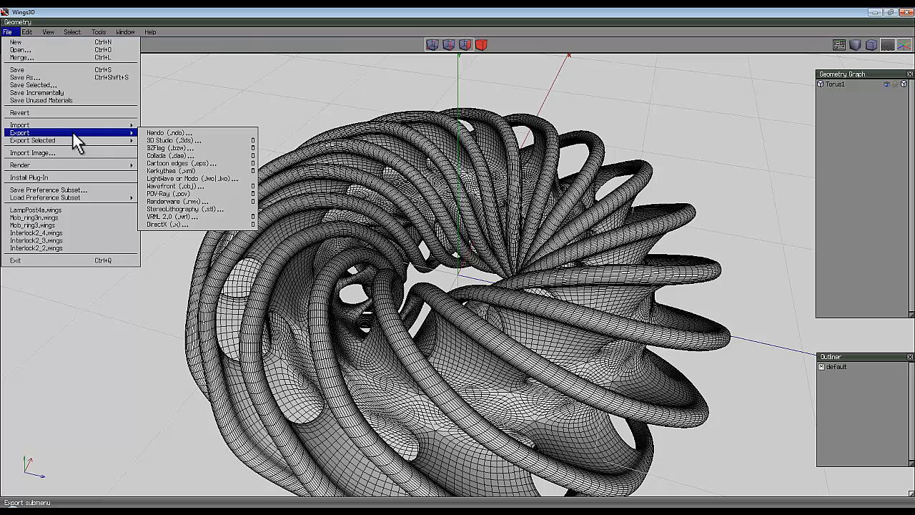
mouse_move(193, 186)
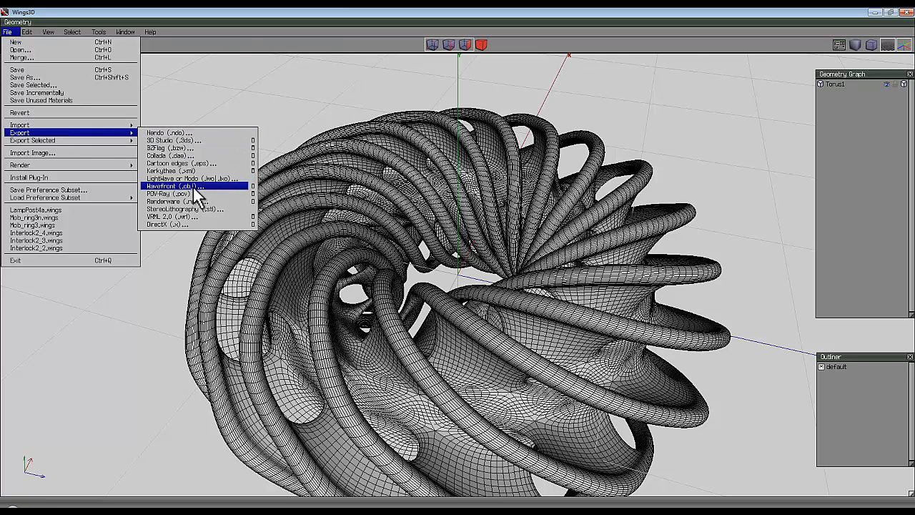
Export the torus lattice as a Wavefront OBJ named Test_shape1.
left_click(179, 186)
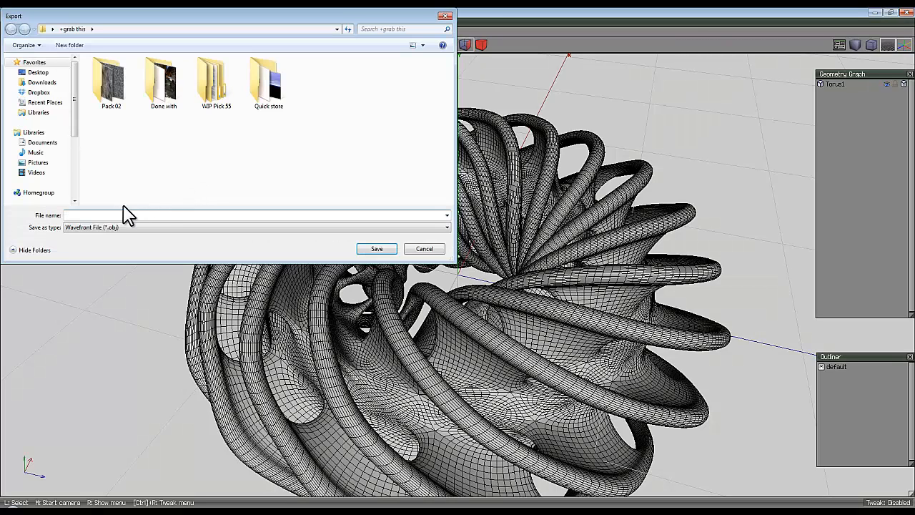
type("Test_shape1")
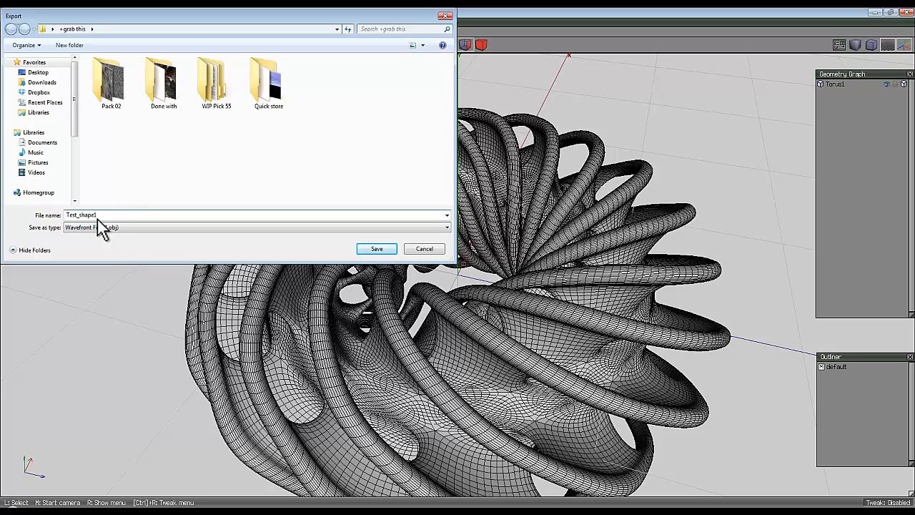
left_click(376, 248)
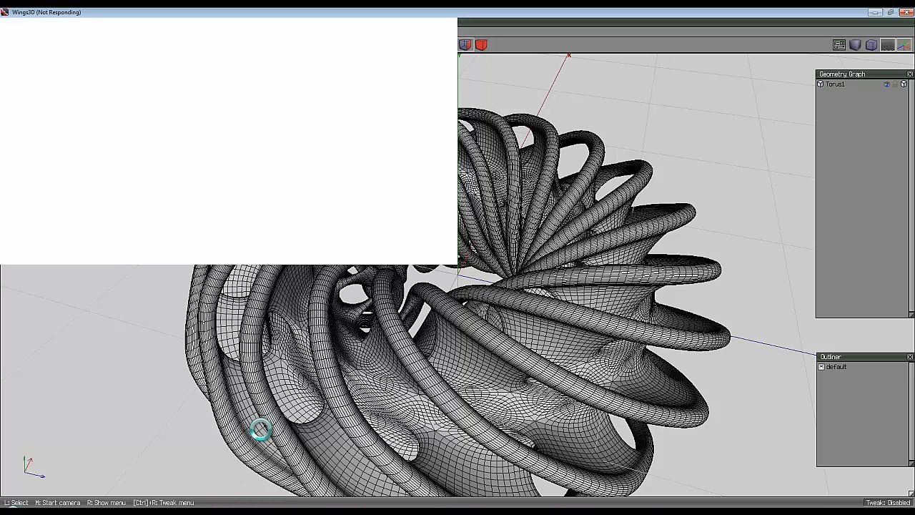
mouse_move(574, 320)
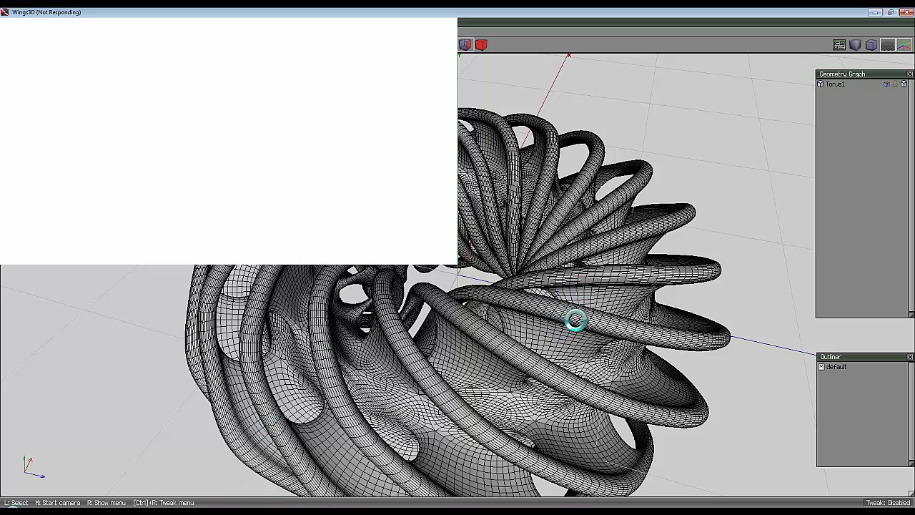
mouse_move(394, 403)
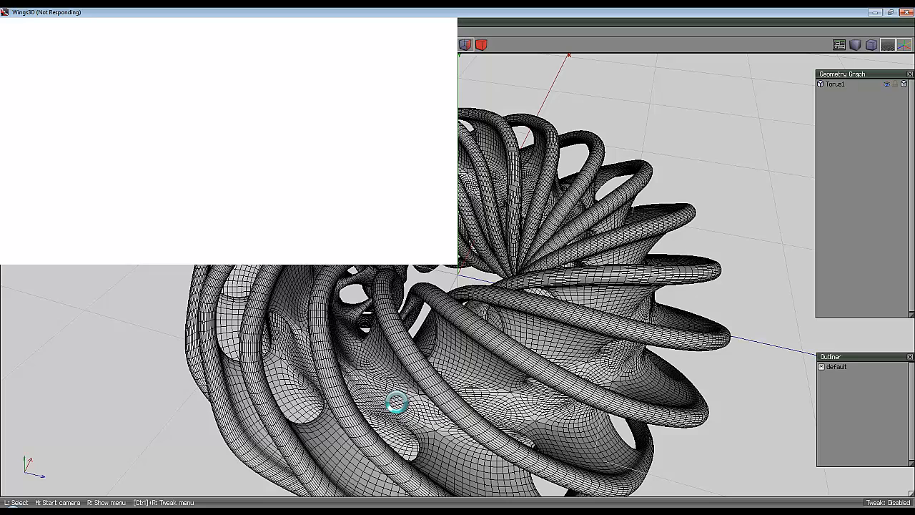
mouse_move(373, 397)
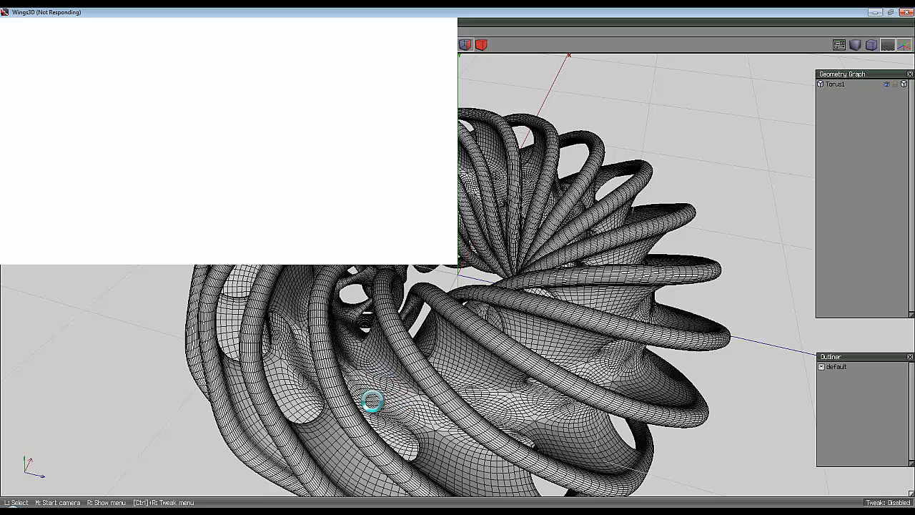
mouse_move(350, 403)
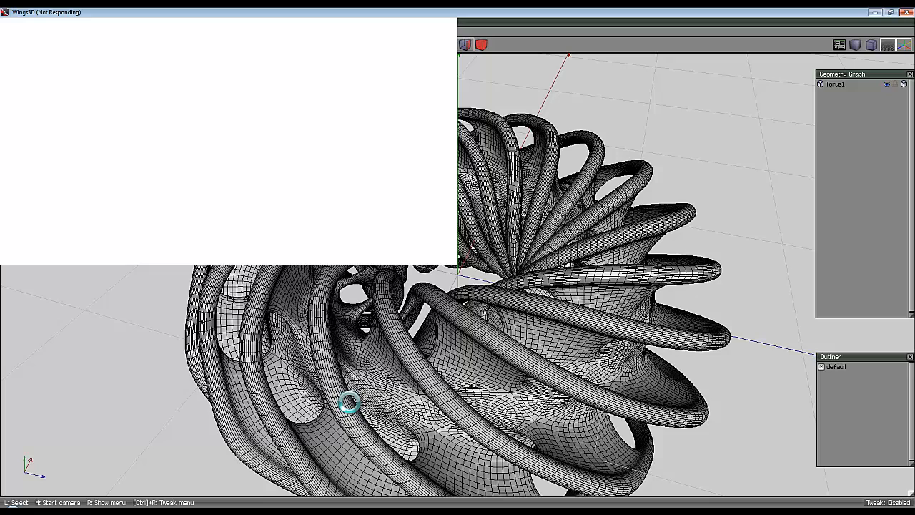
mouse_move(349, 350)
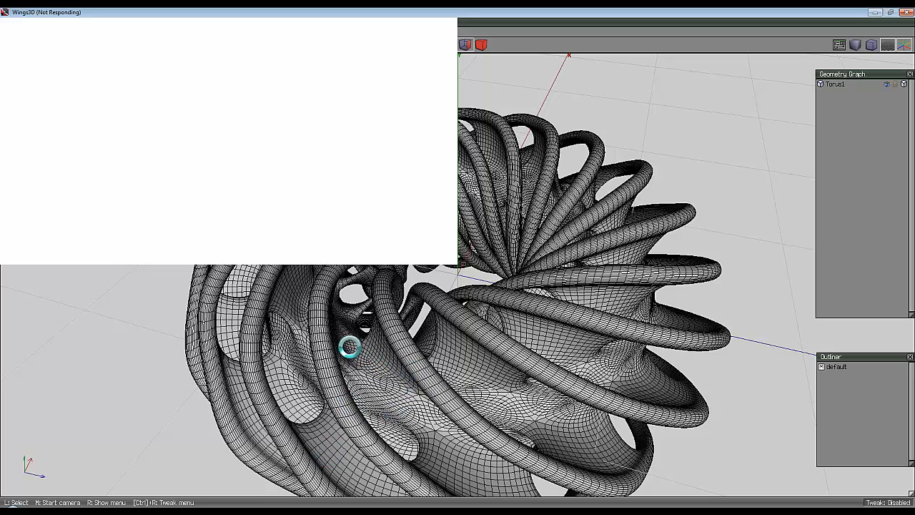
mouse_move(340, 323)
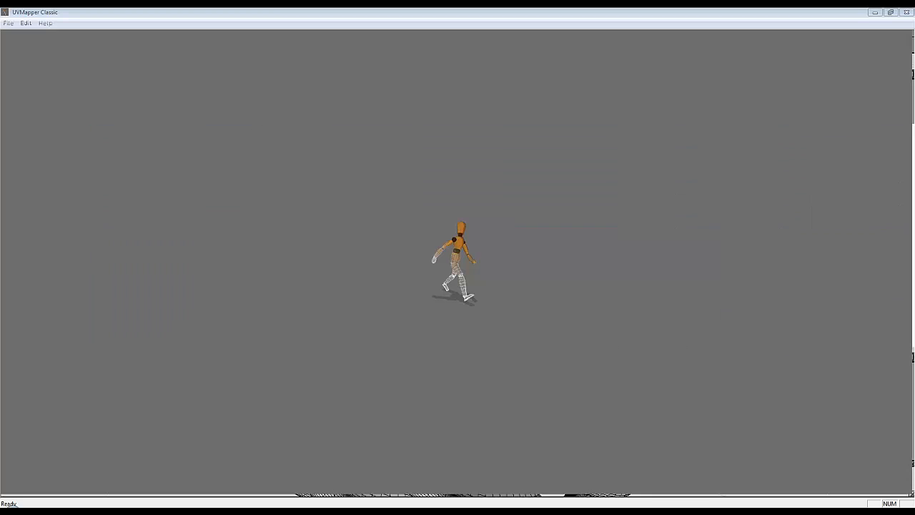
mouse_move(258, 492)
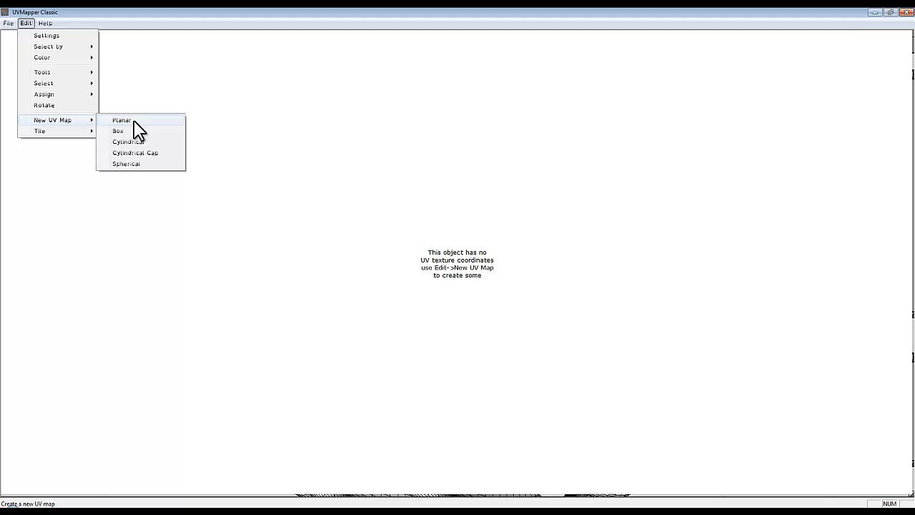
mouse_move(126, 163)
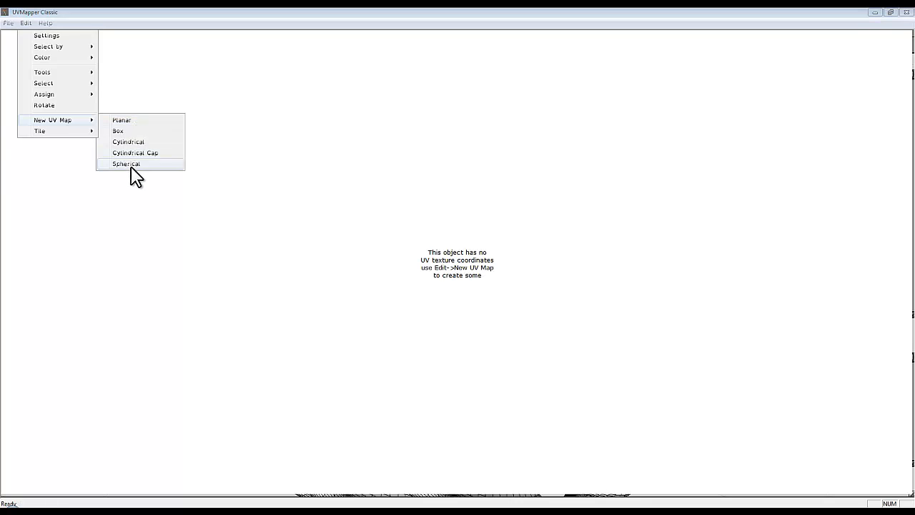
Apply a Y-axis spherical UV map with Scale Result enabled.
left_click(126, 163)
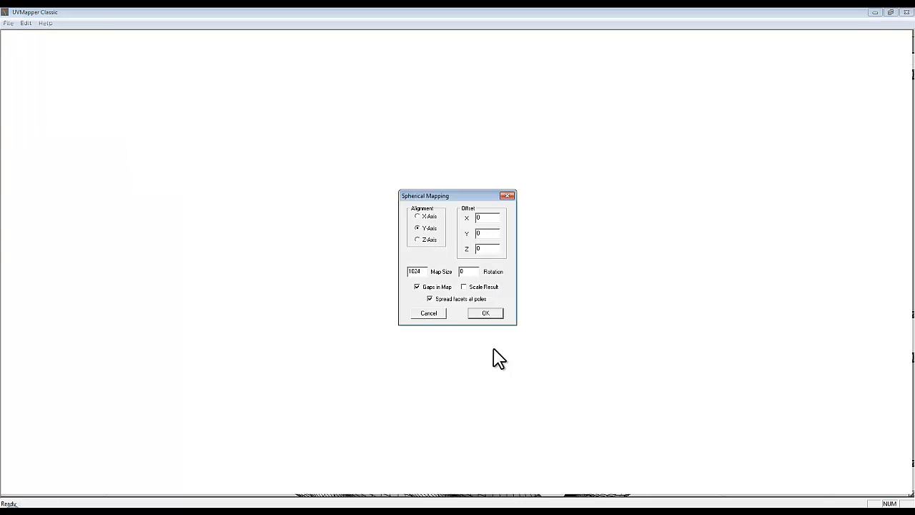
mouse_move(475, 305)
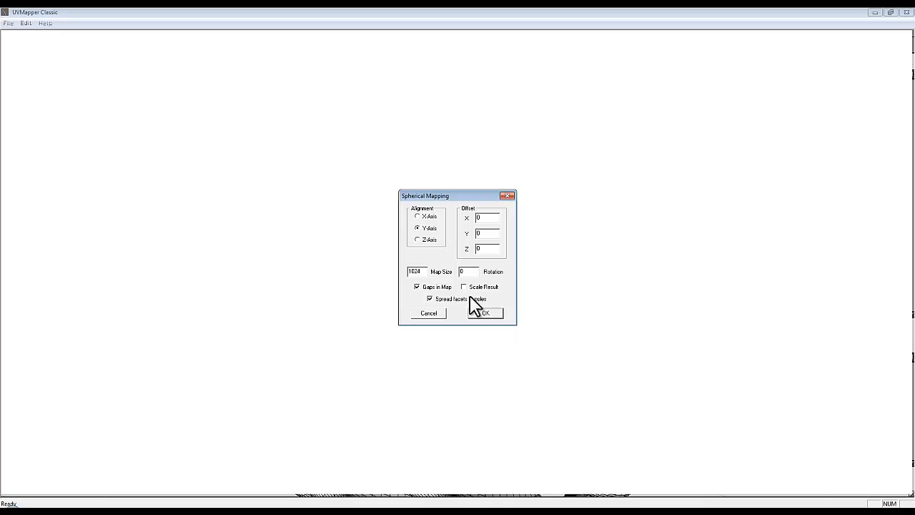
left_click(464, 286)
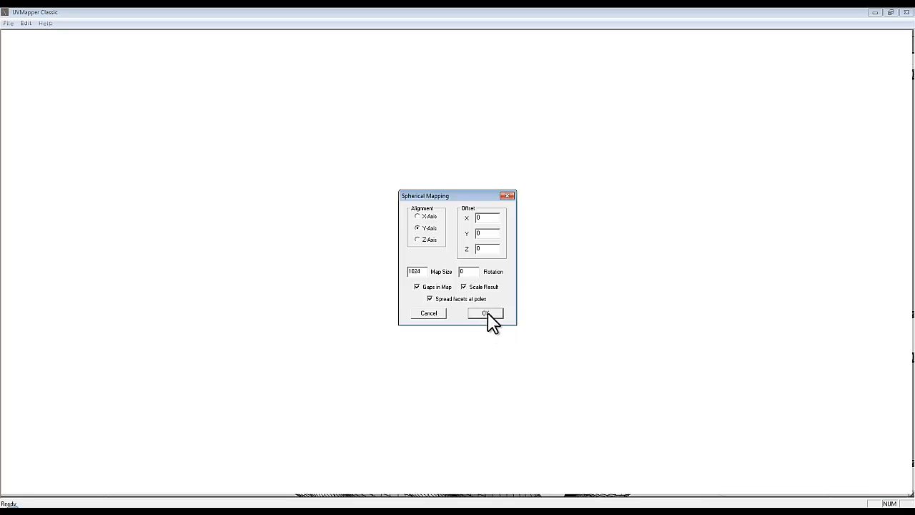
left_click(9, 23)
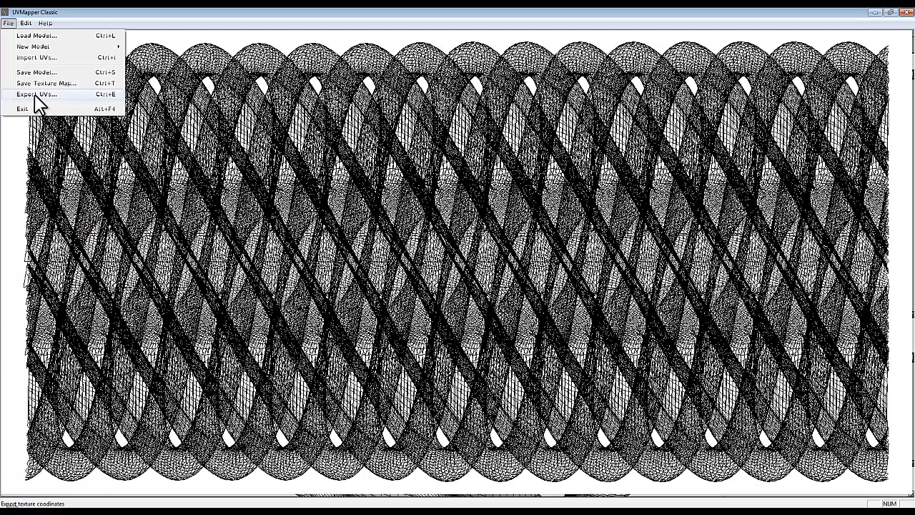
Export the UV-mapped model as OBJ, replacing the existing Test_shape1 file.
left_click(37, 94)
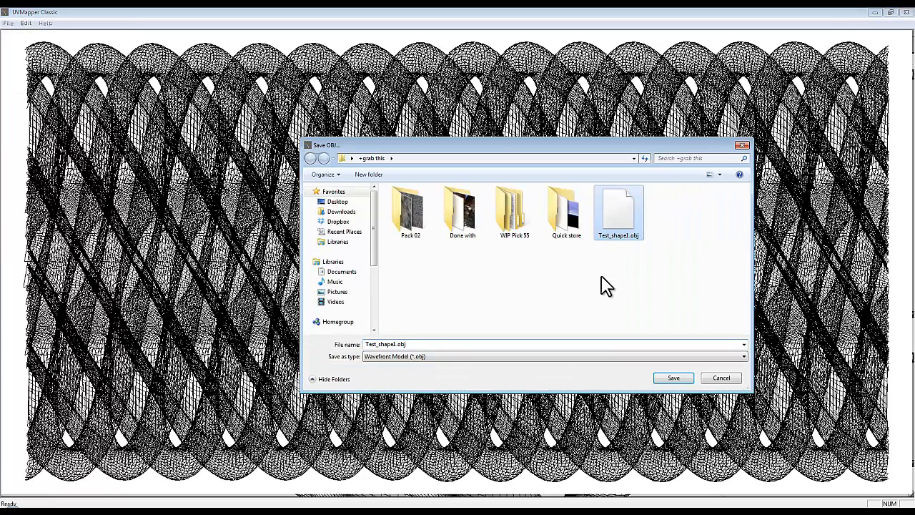
left_click(672, 377)
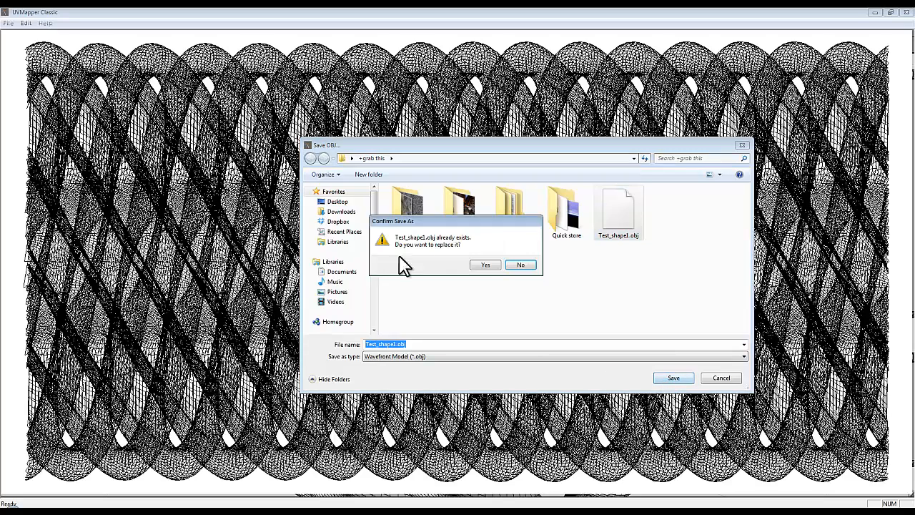
left_click(486, 265)
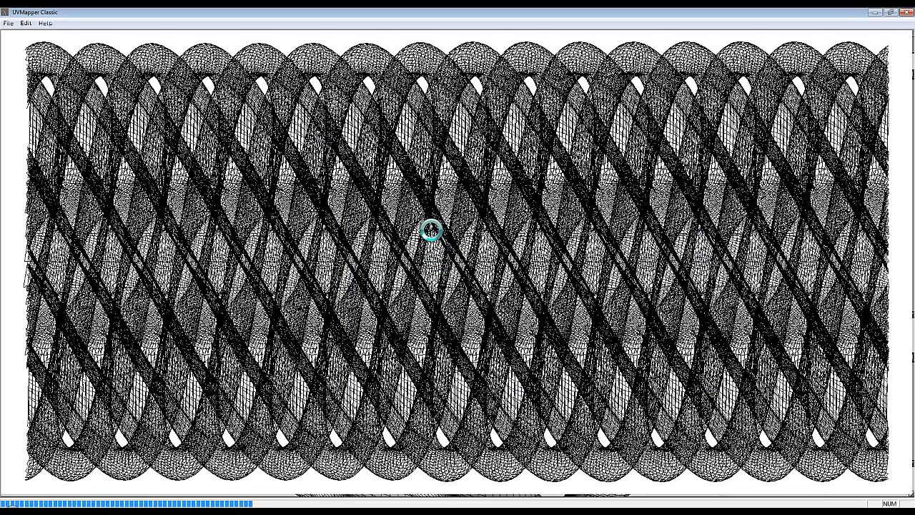